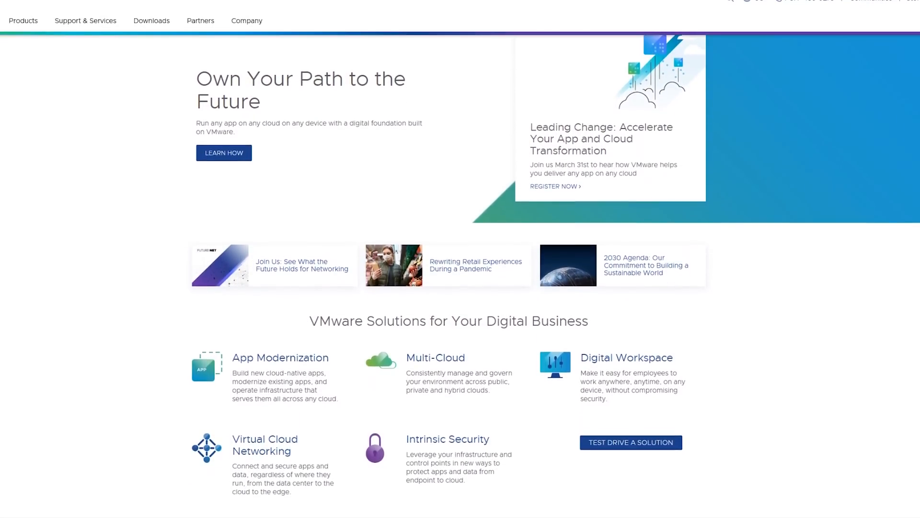
{"action": "scroll", "scroll_direction": "down", "scroll_amount": 3}
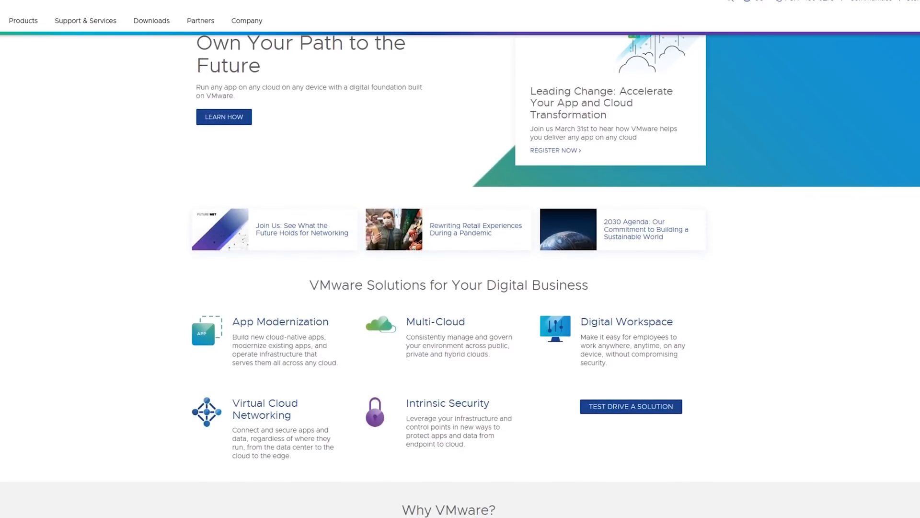
{"action": "scroll", "scroll_direction": "down", "scroll_amount": 3}
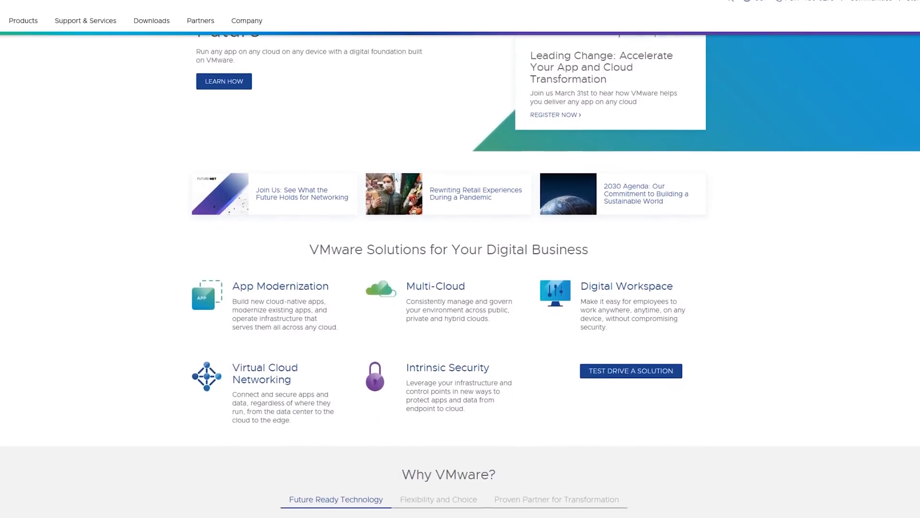
{"action": "scroll", "scroll_direction": "down", "scroll_amount": 3}
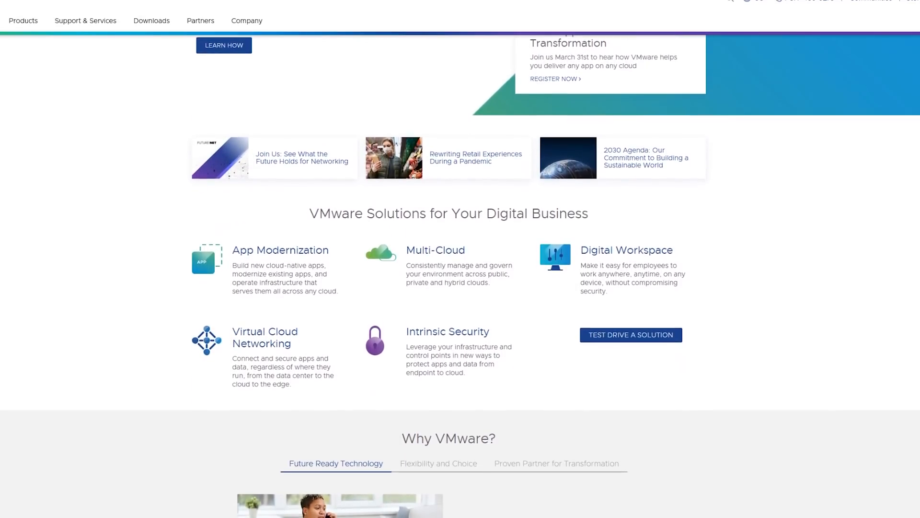
{"action": "scroll", "scroll_direction": "down", "scroll_amount": 3}
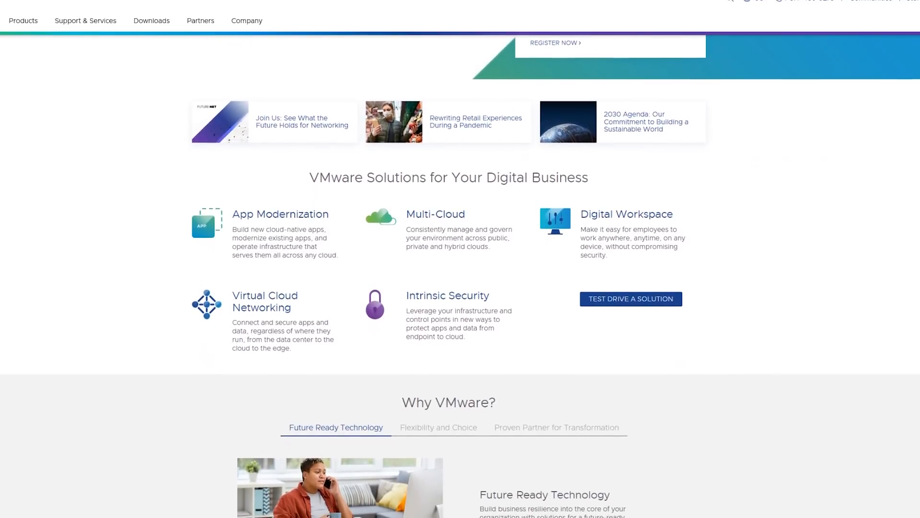
{"action": "scroll", "scroll_direction": "down", "scroll_amount": 3}
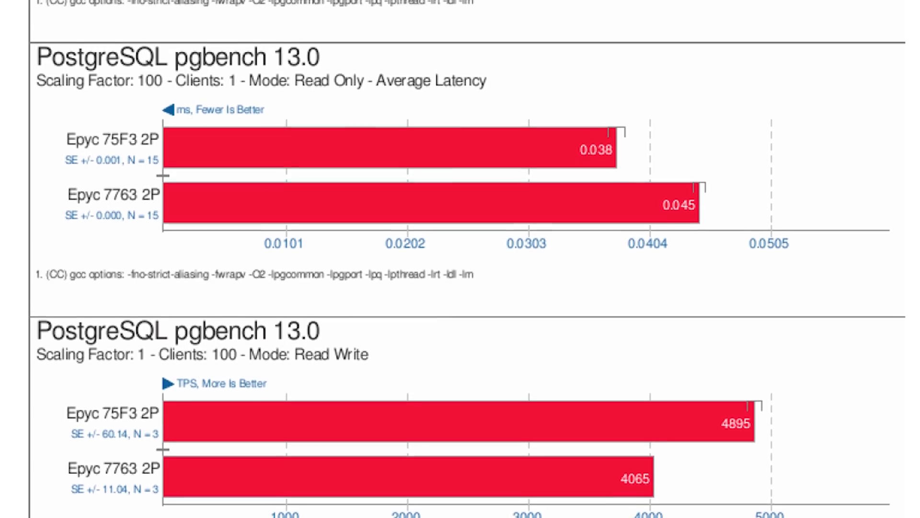
{"action": "scroll", "scroll_direction": "down", "scroll_amount": 3}
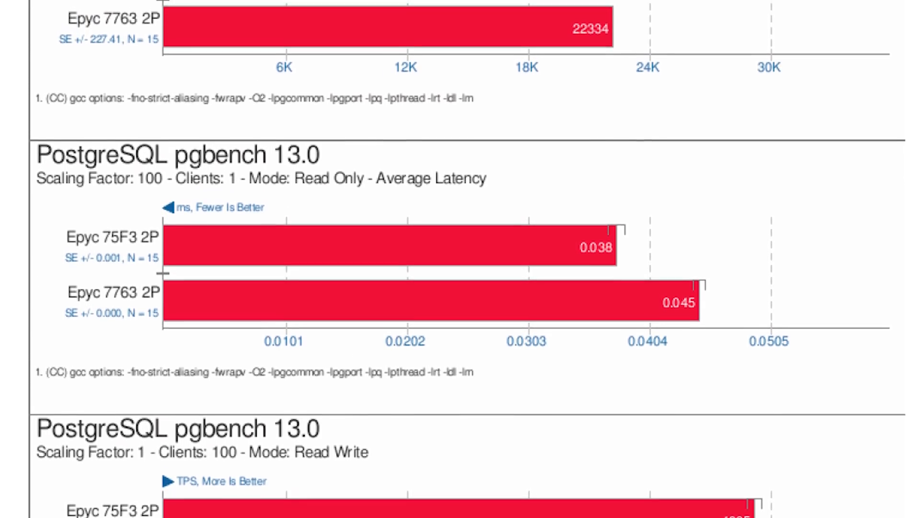
{"action": "scroll", "scroll_direction": "down", "scroll_amount": 3}
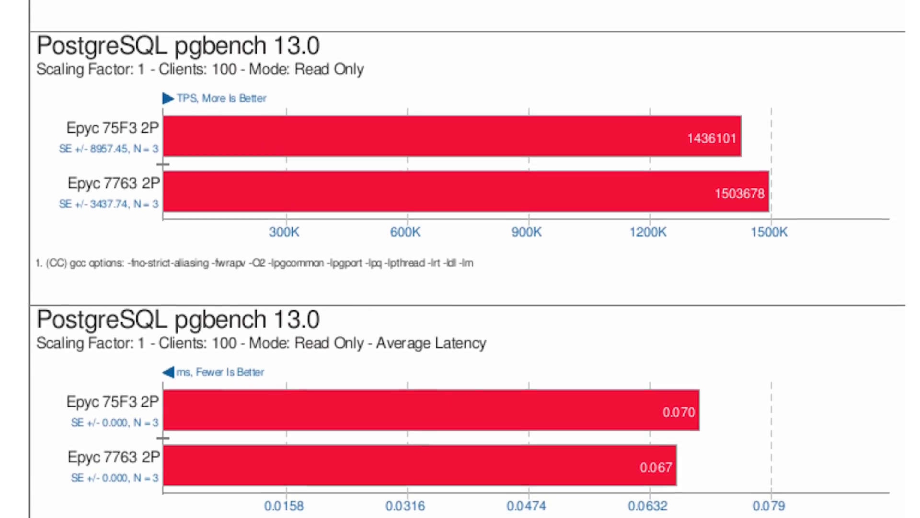
{"action": "scroll", "scroll_direction": "down", "scroll_amount": 3}
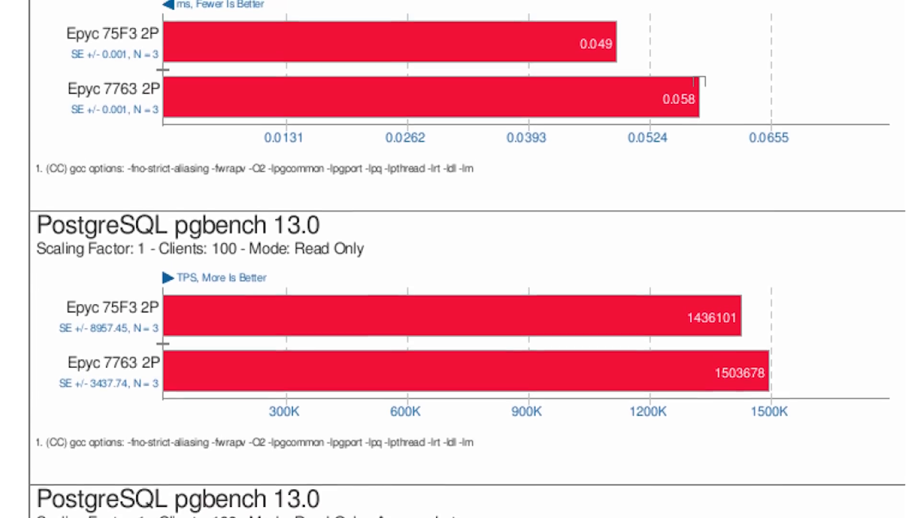
{"action": "scroll", "scroll_direction": "up", "scroll_amount": 3}
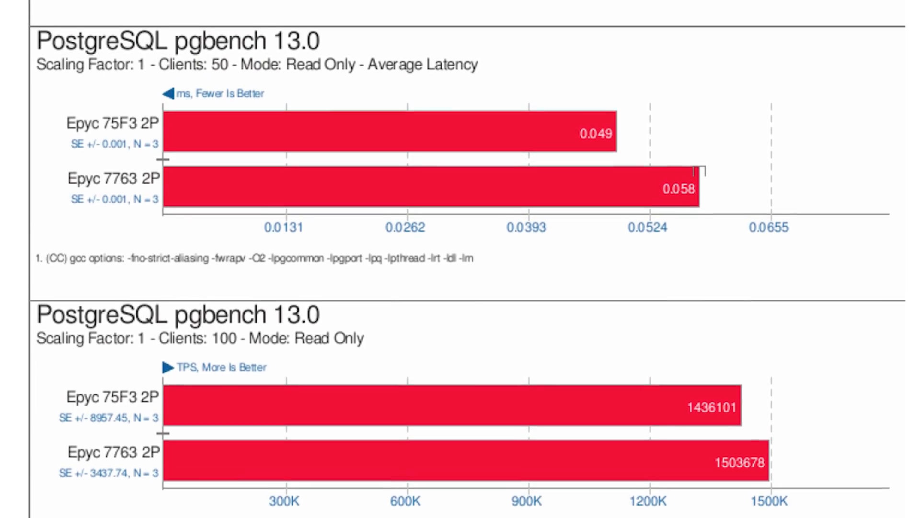
{"action": "scroll", "scroll_direction": "down", "scroll_amount": 3}
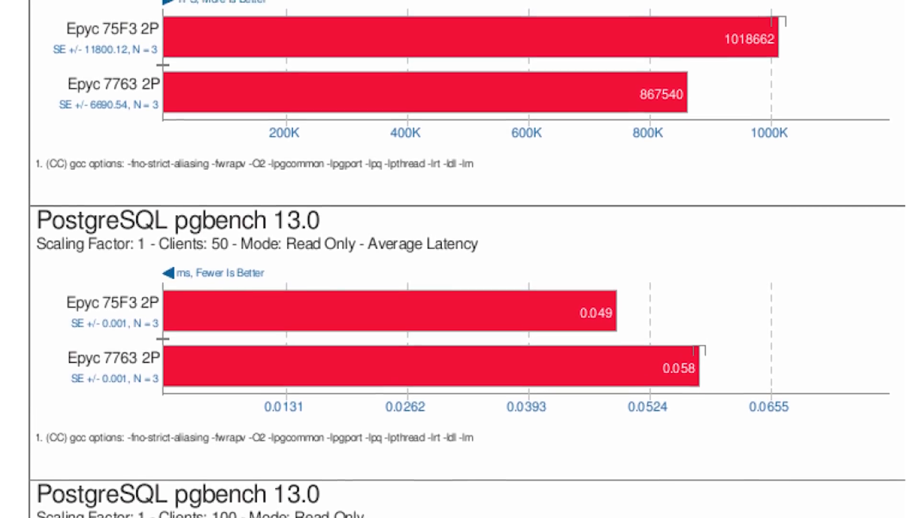
{"action": "scroll", "scroll_direction": "down", "scroll_amount": 3}
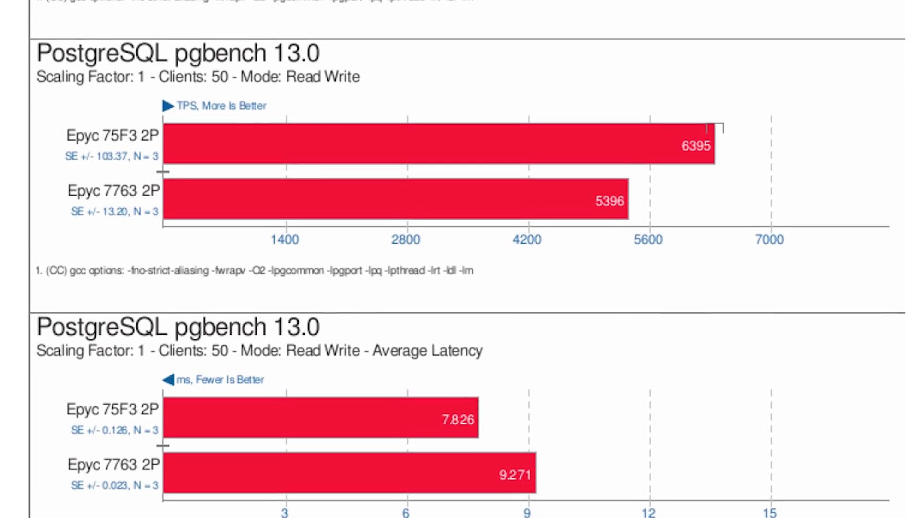